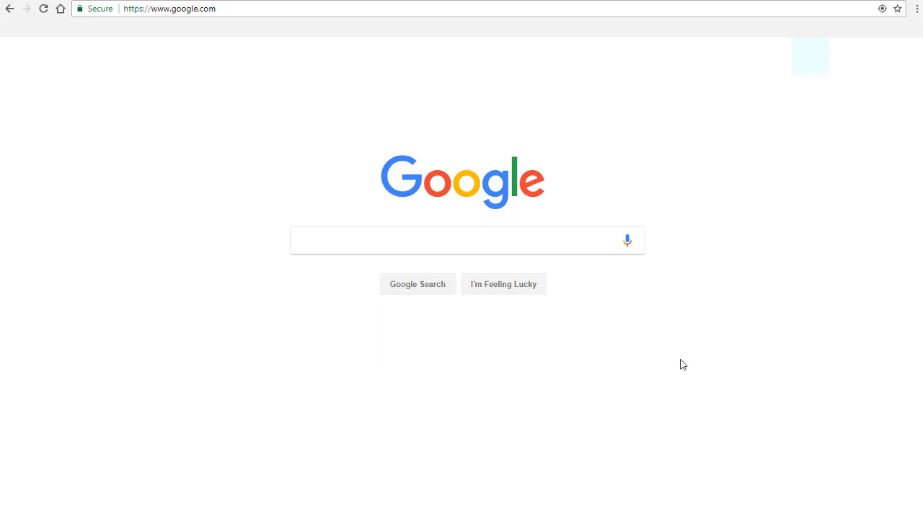
mouse_move(675, 362)
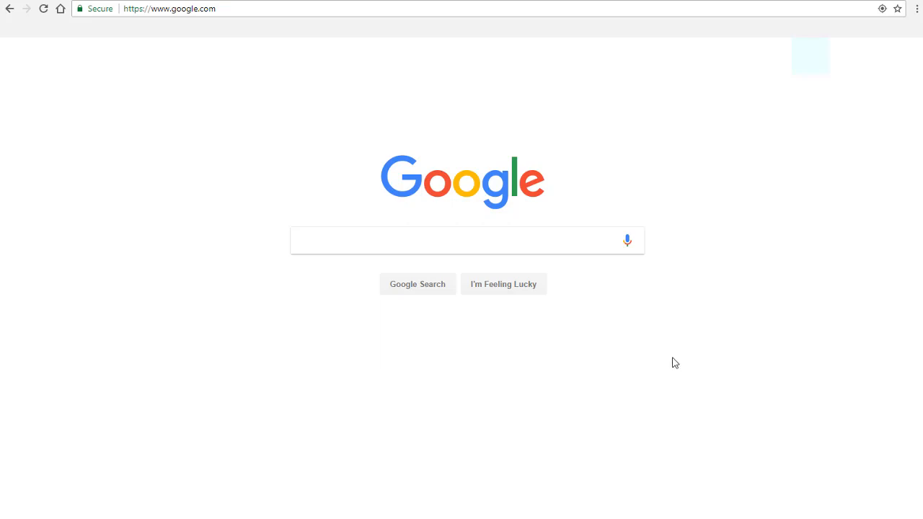
mouse_move(671, 362)
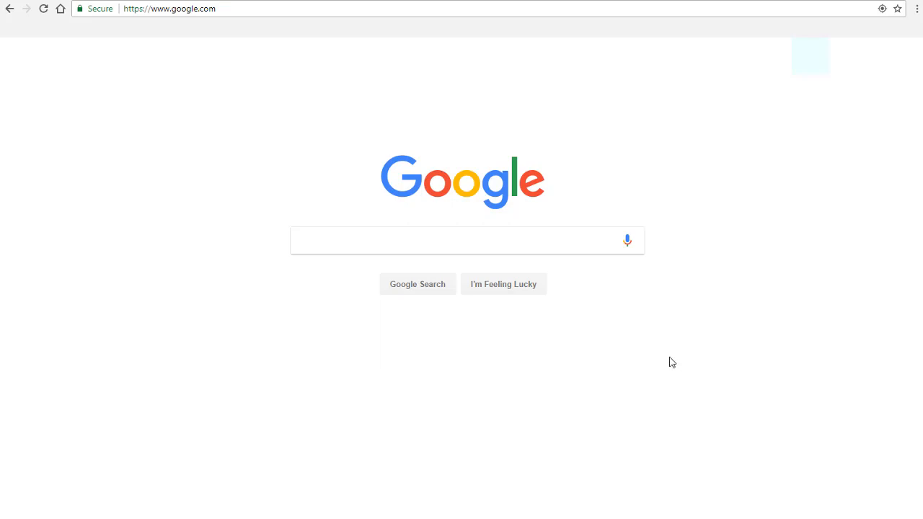
mouse_move(669, 362)
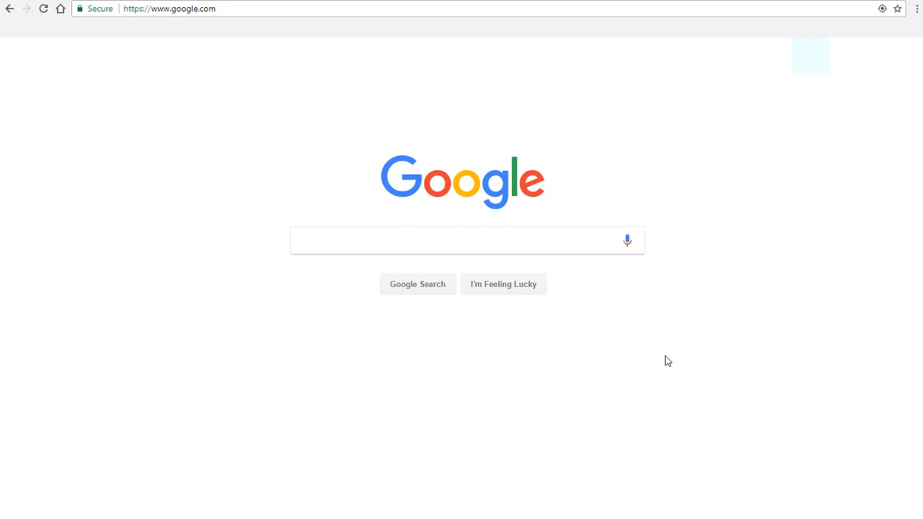
- Search Google for 'nurse workforce statistics' and scroll into the roughly 10,200,000 results
left_click(461, 240)
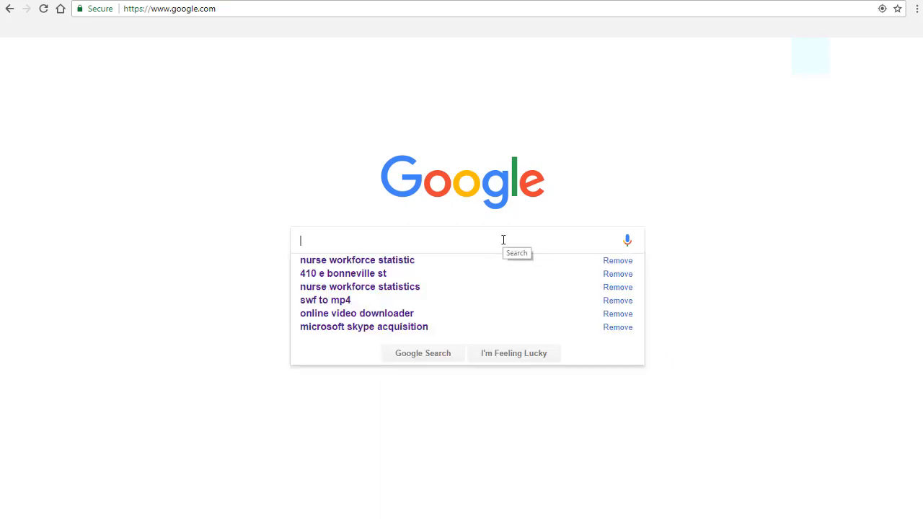
type("nurse workforce statistics")
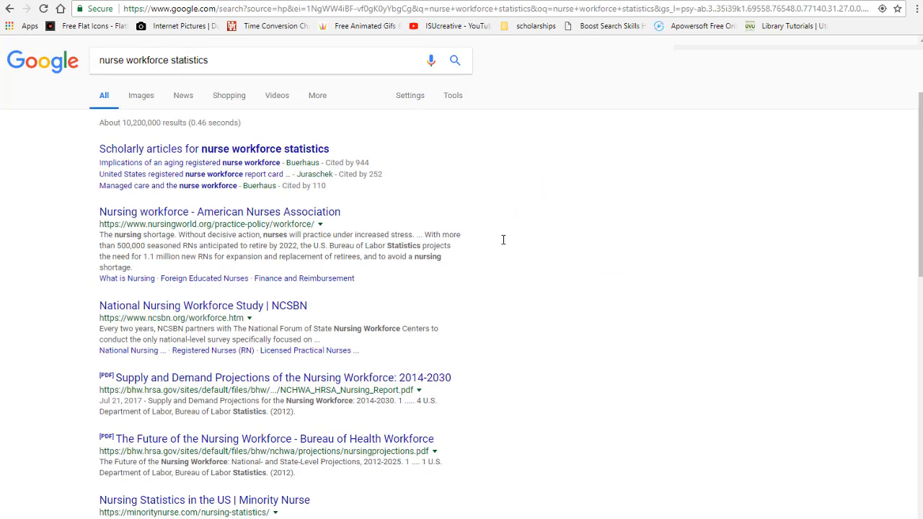
mouse_move(480, 240)
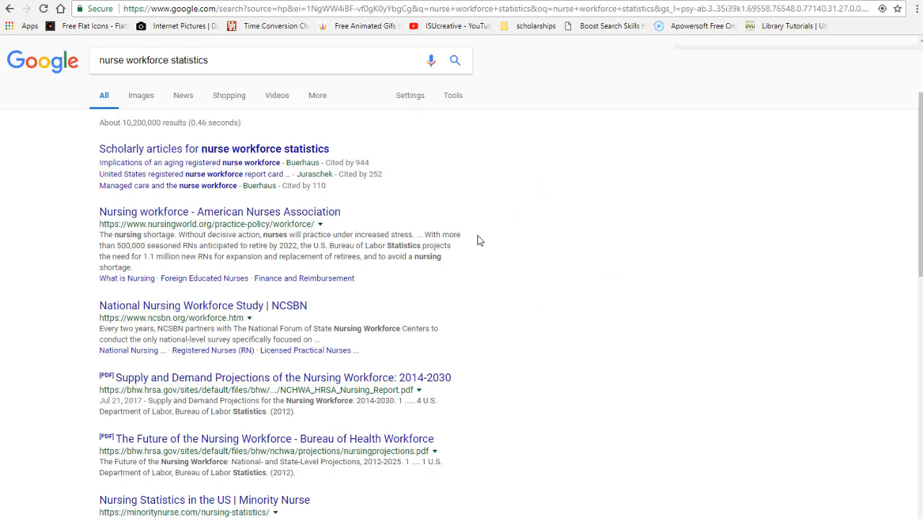
scroll("down", 3)
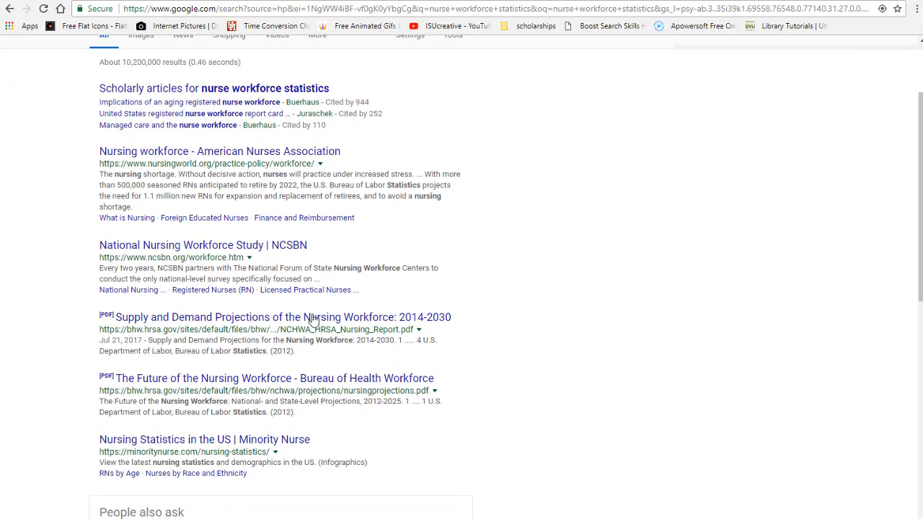
- Scroll the results to mark the bhw.hrsa.gov, degree.astate.edu and nursingworld.org addresses
scroll("down", 3)
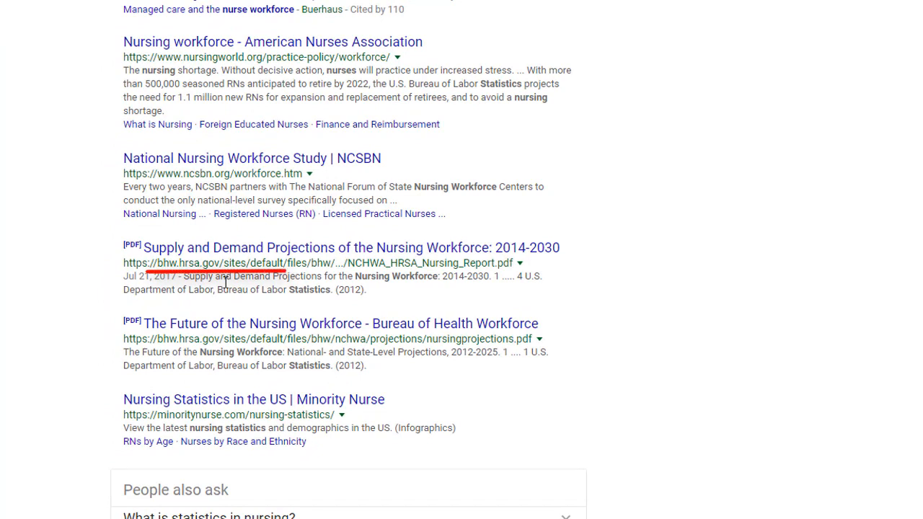
scroll("down", 3)
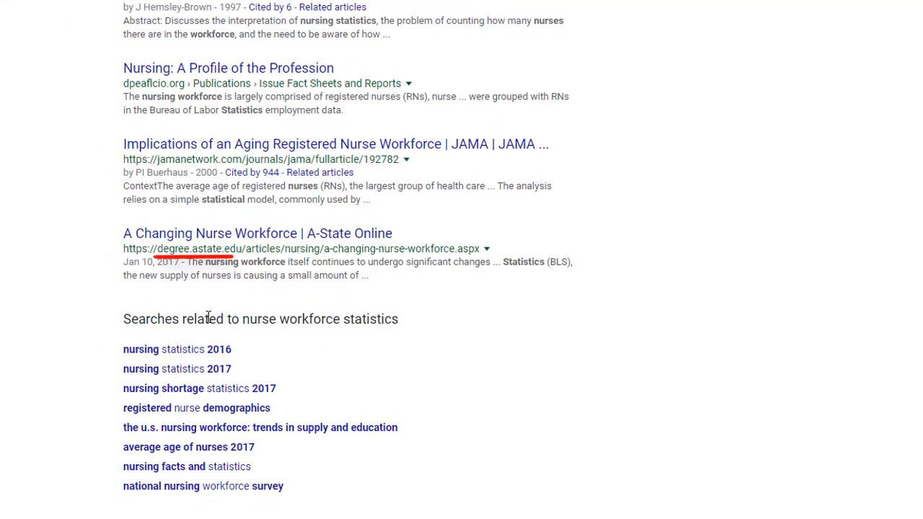
mouse_move(158, 288)
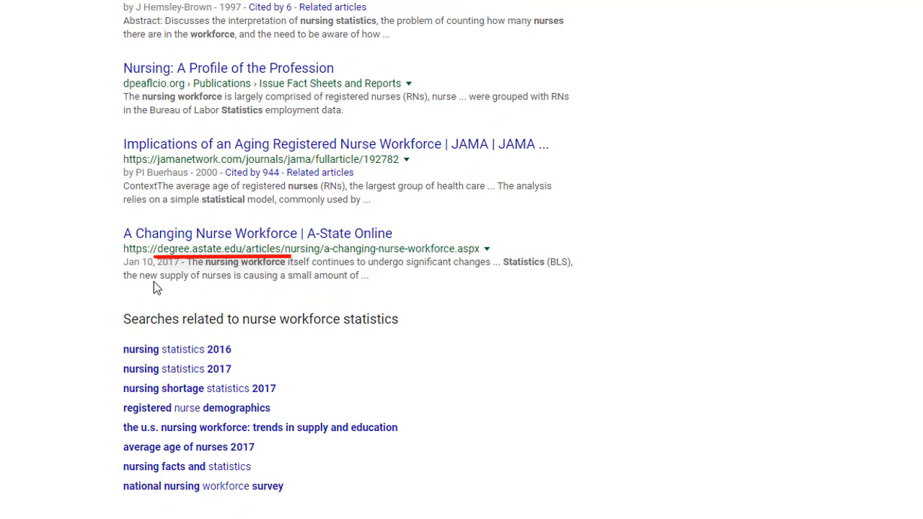
scroll("up", 3)
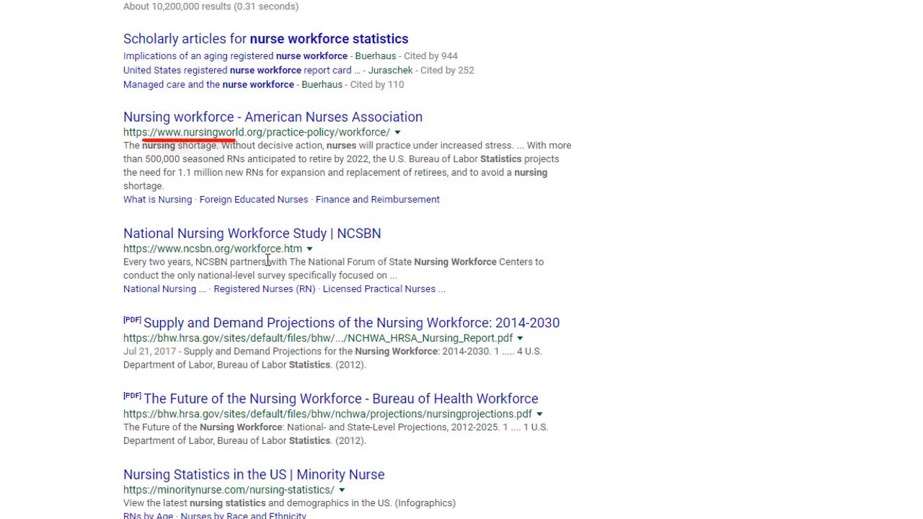
mouse_move(224, 339)
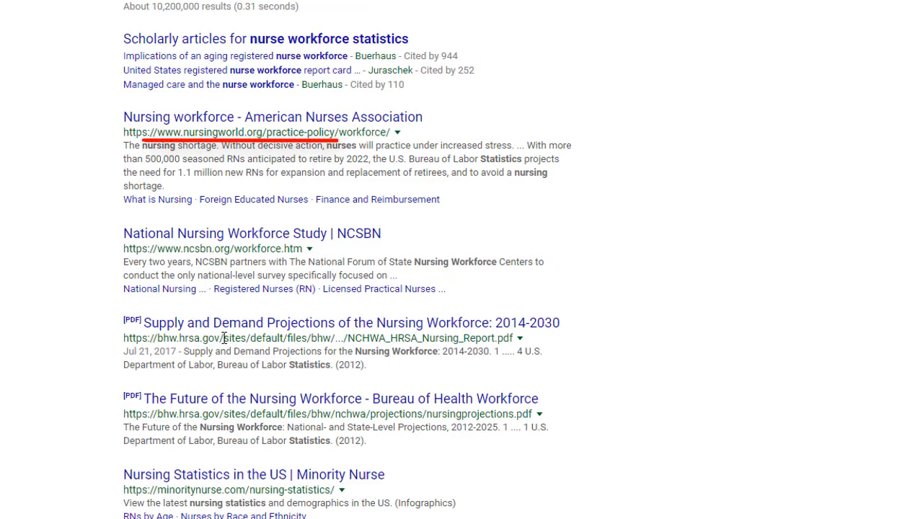
mouse_move(268, 192)
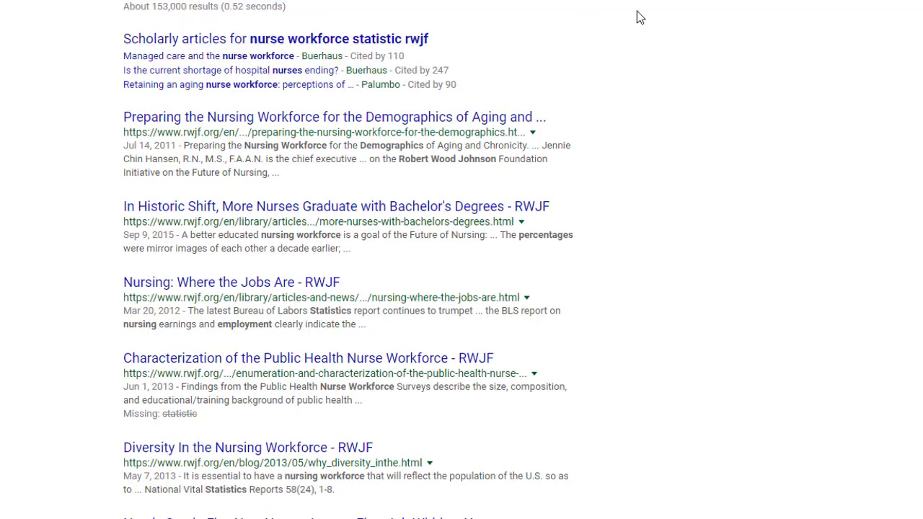
mouse_move(209, 135)
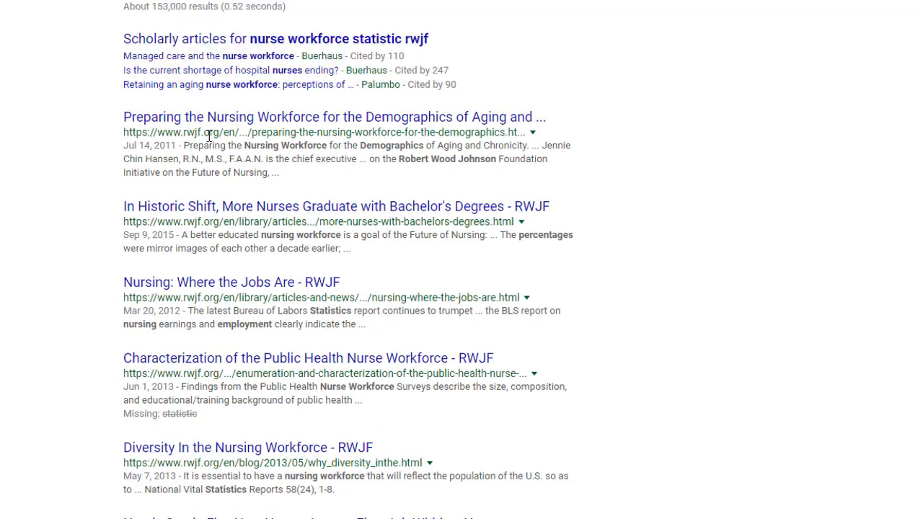
mouse_move(289, 157)
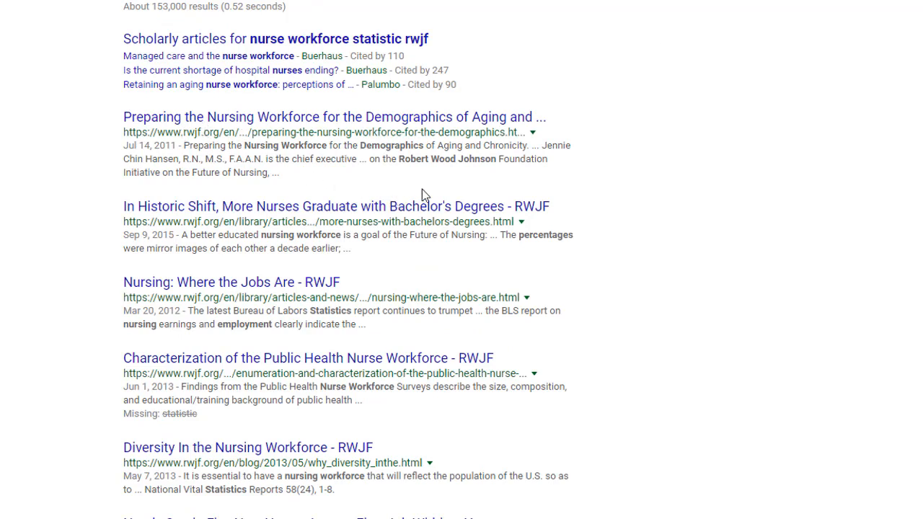
mouse_move(484, 88)
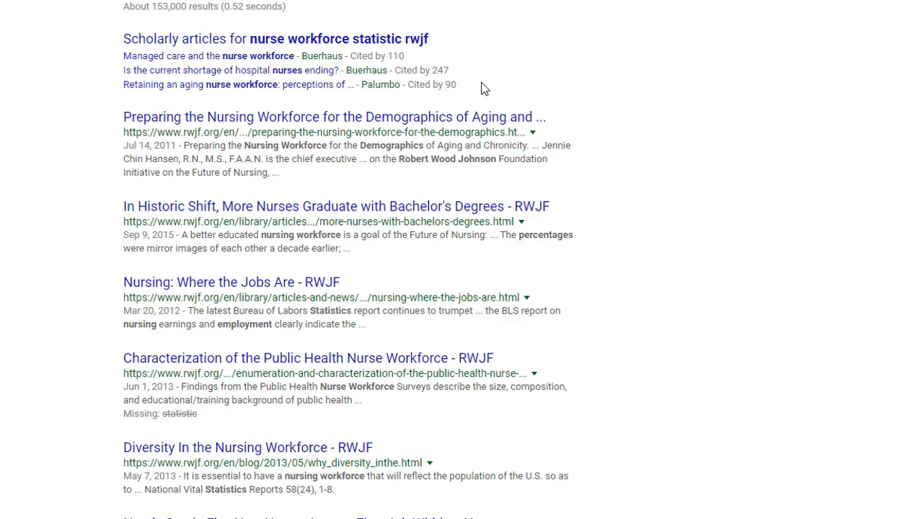
- Leave the 'nurse workforce statistic rwjf' results for the Google home page
left_click(10, 8)
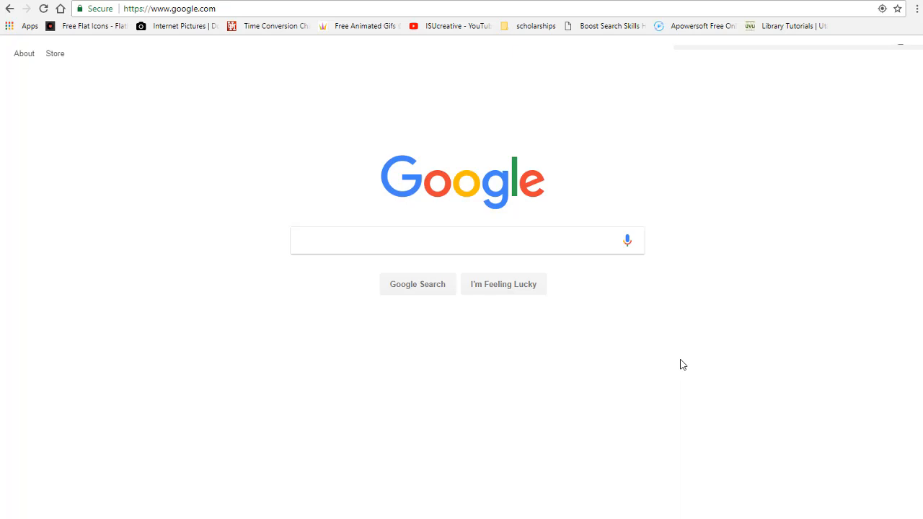
mouse_move(675, 363)
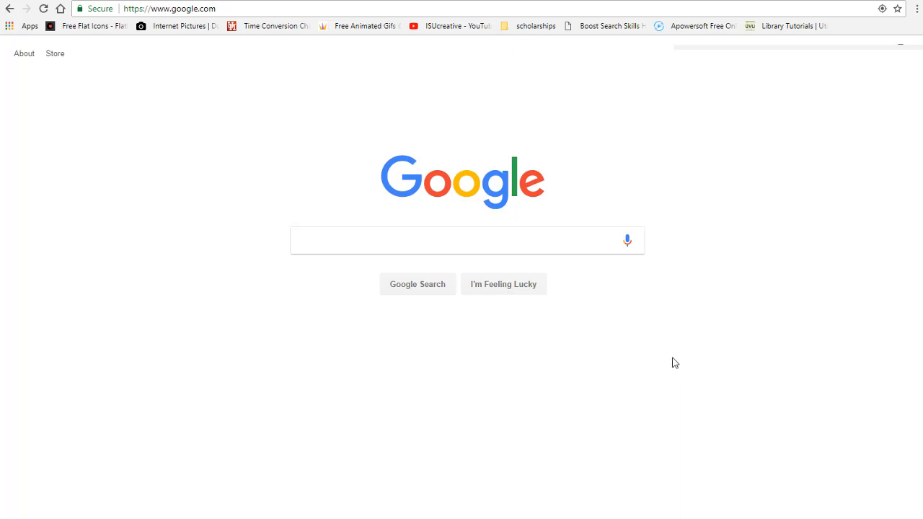